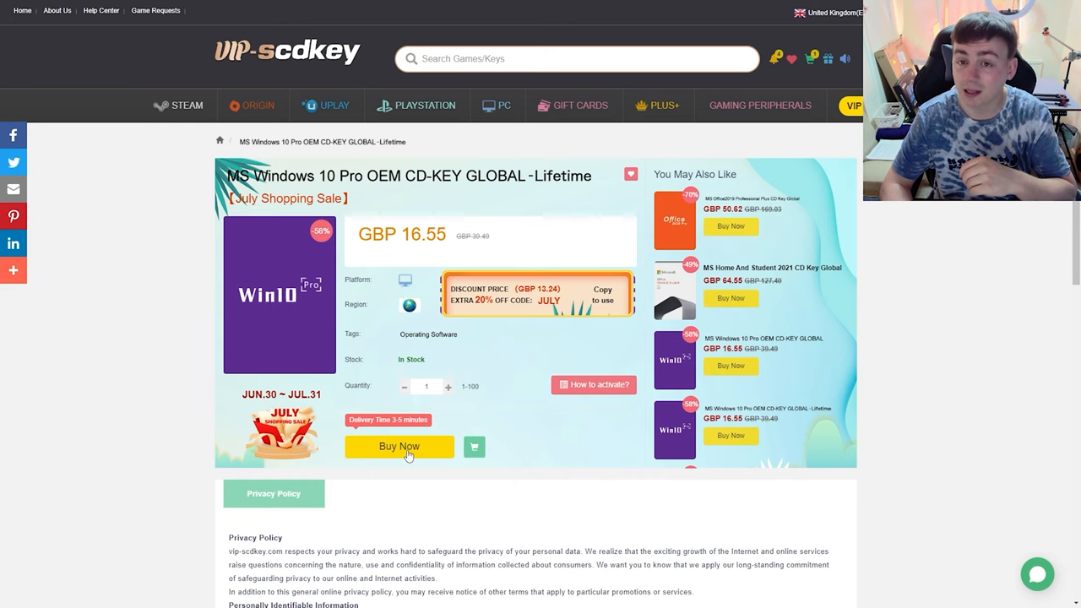
# Step: Buy the Windows 10 Pro key and apply promo code SKJT, lowering the total to GBP 12.41
pyautogui.click(399, 446)
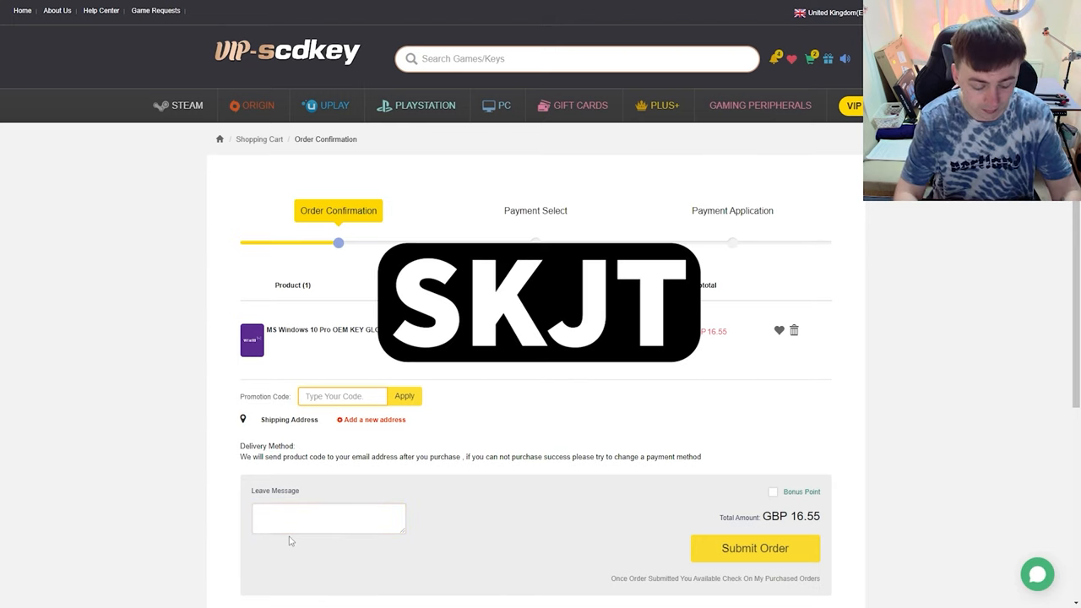
pyautogui.write('SKJT')
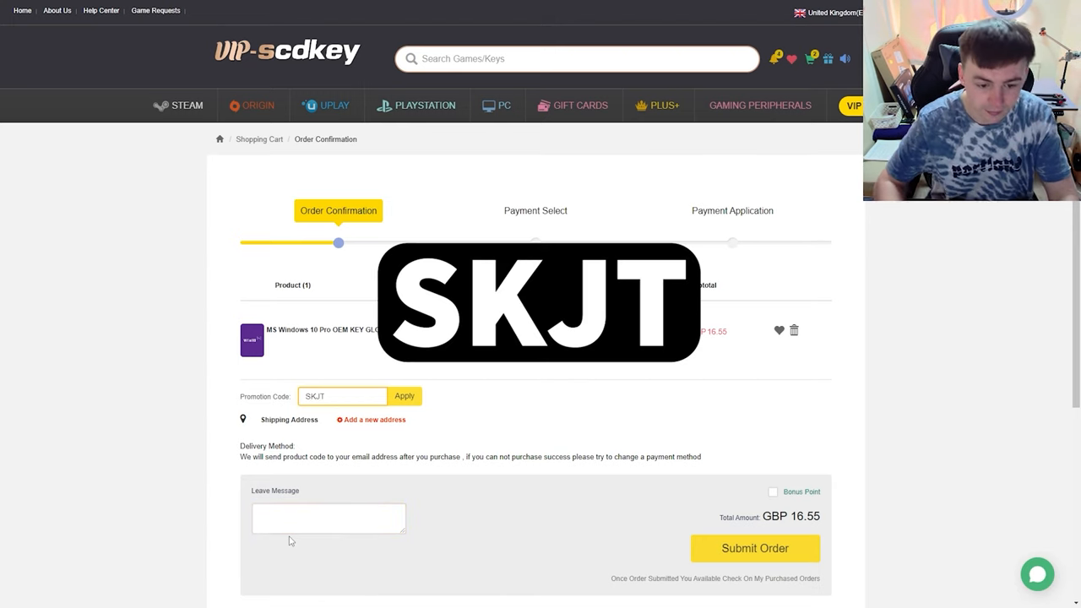
pyautogui.click(404, 396)
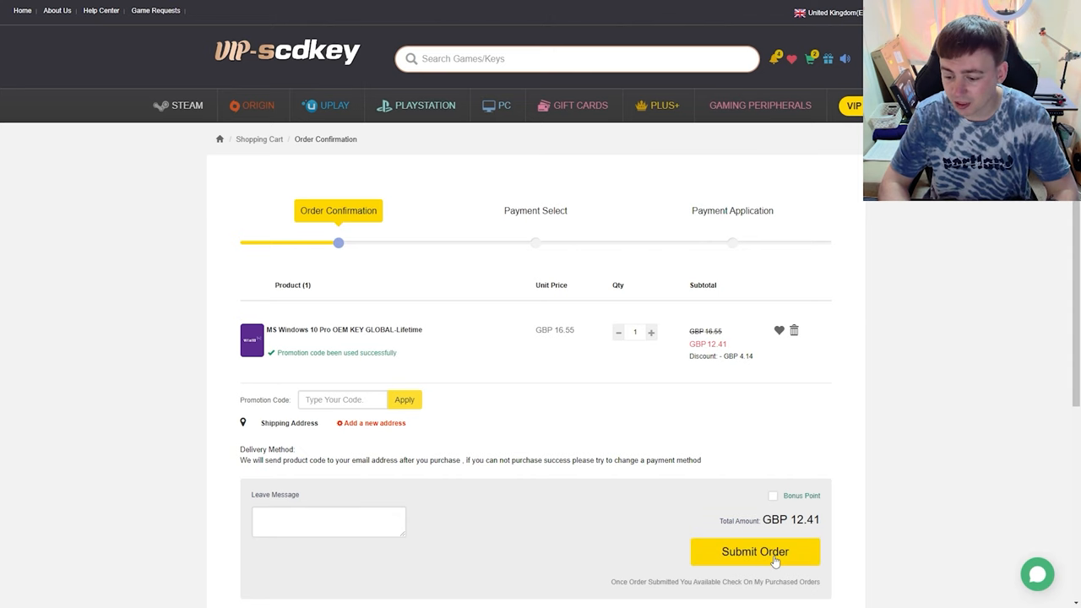
# Step: Submit the order and pay the GBP 12.41 total with PayPal
pyautogui.click(754, 552)
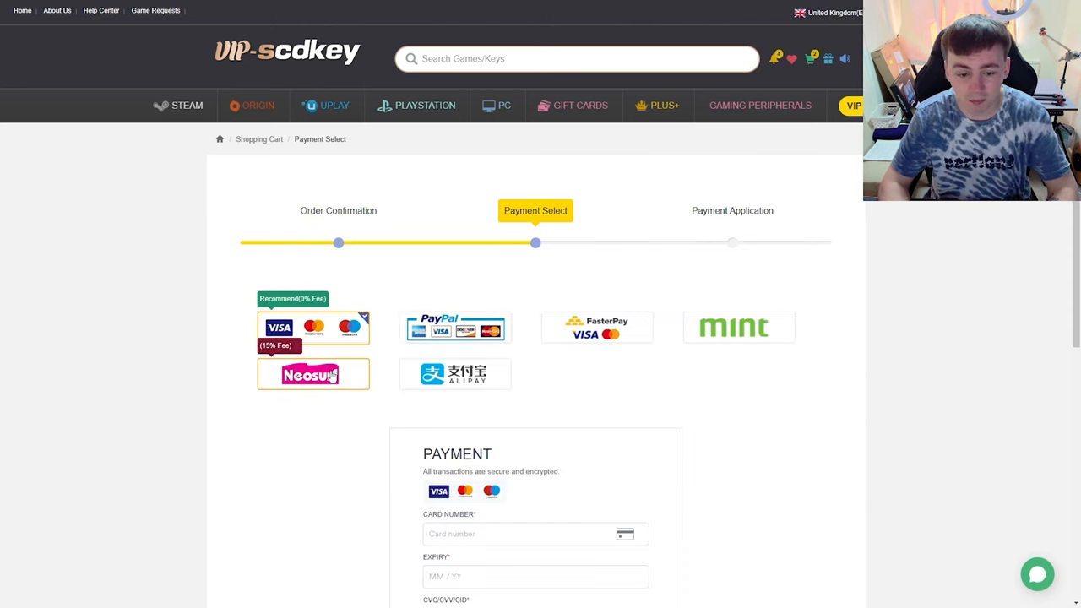
pyautogui.scroll(-3)
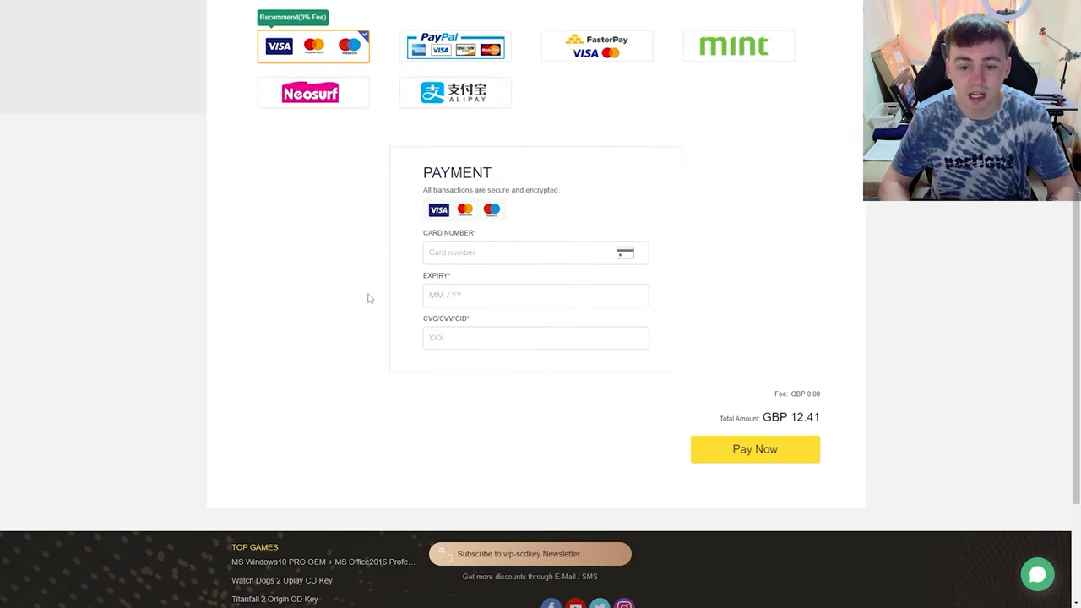
pyautogui.moveTo(360, 351)
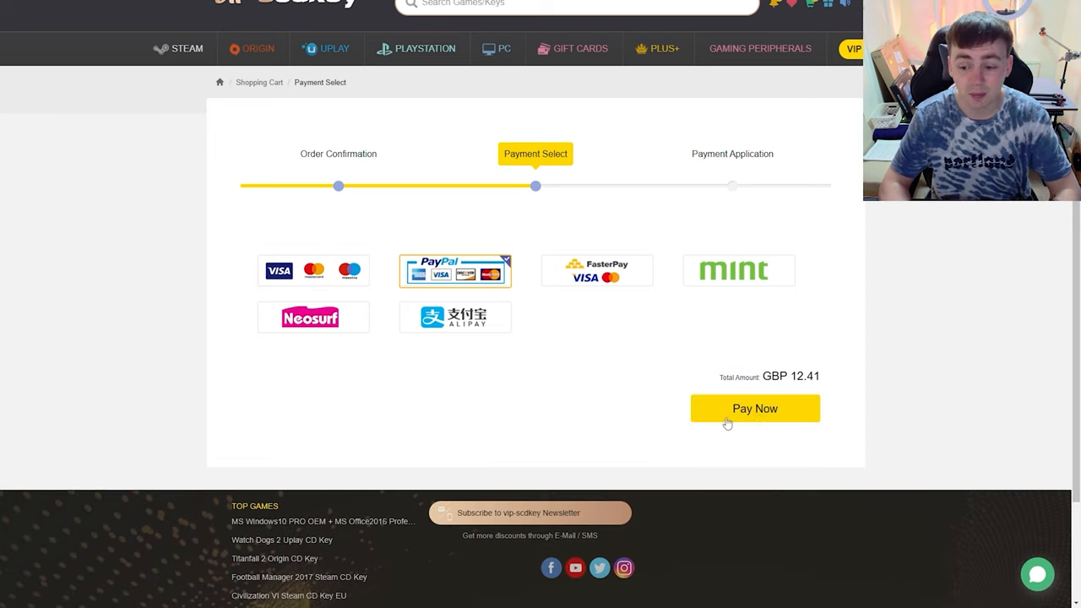
pyautogui.click(754, 409)
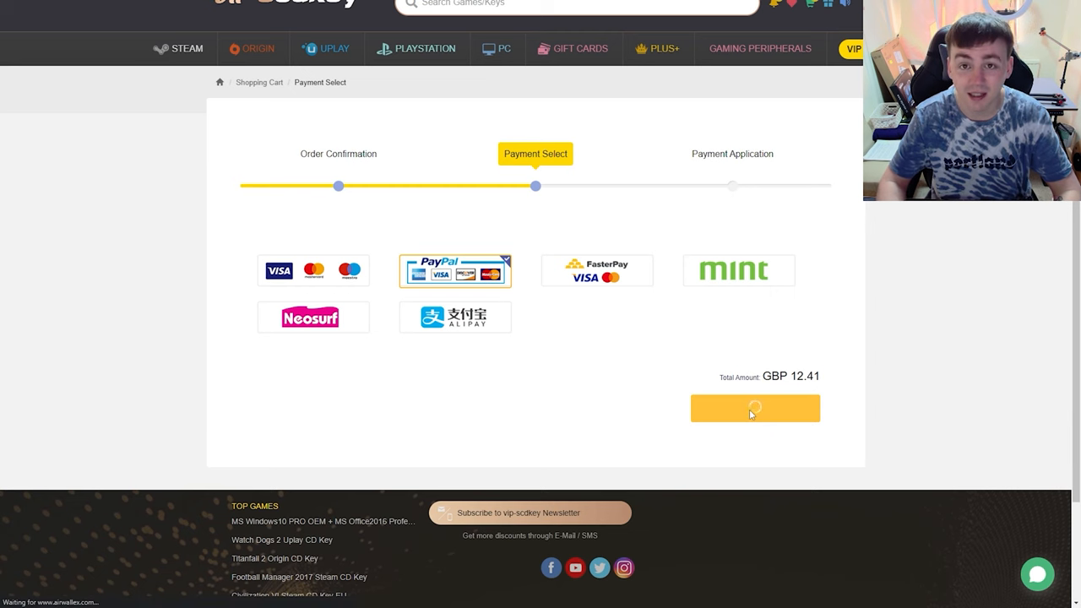
# Step: View the paid order's status showing the issued Windows 10 Pro key
pyautogui.click(754, 408)
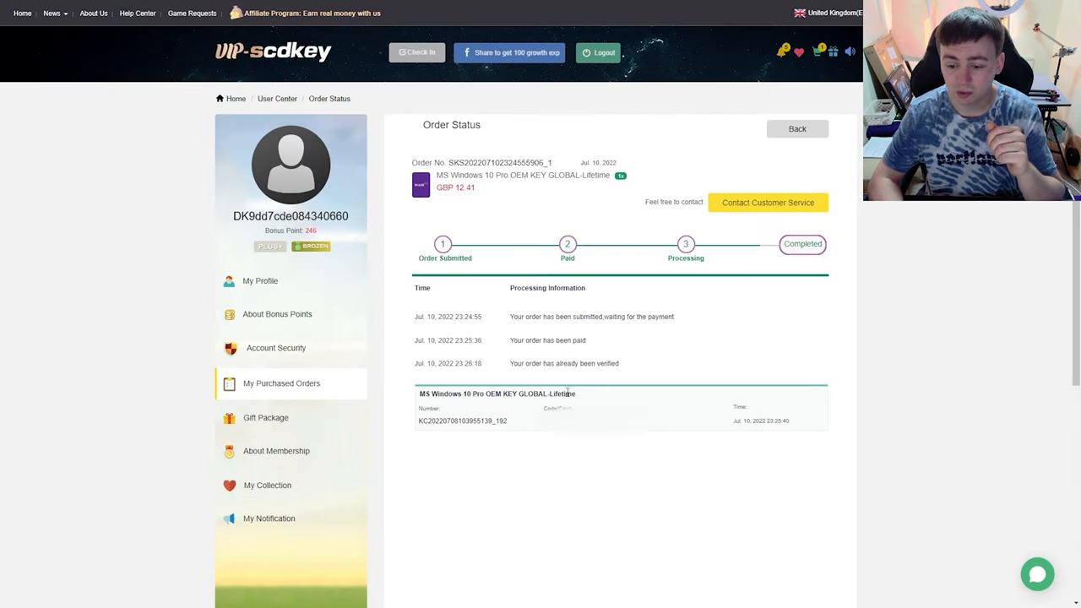
pyautogui.moveTo(588, 495)
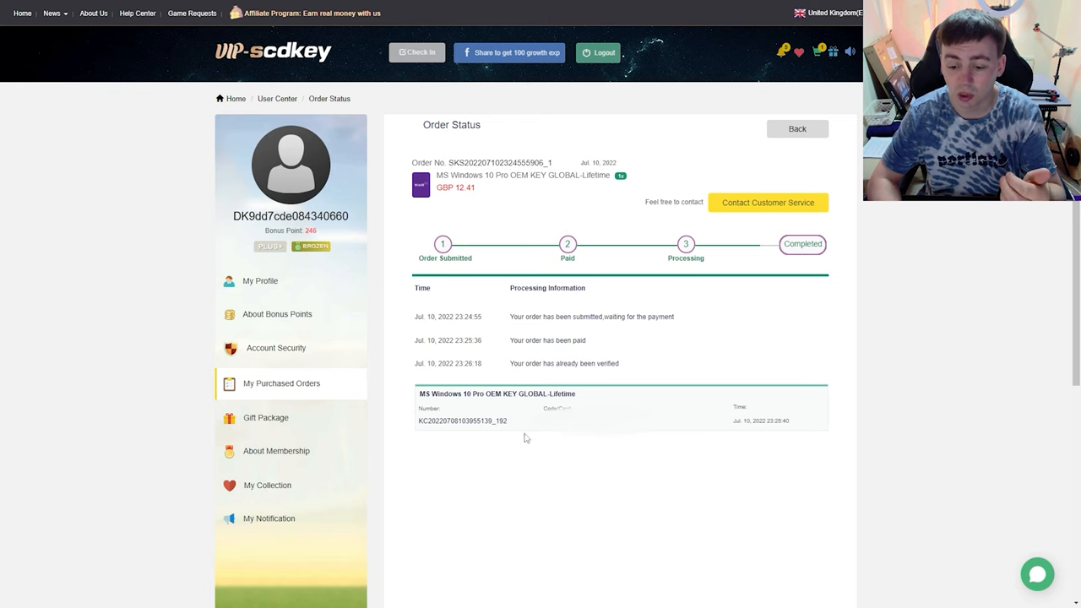
pyautogui.moveTo(650, 486)
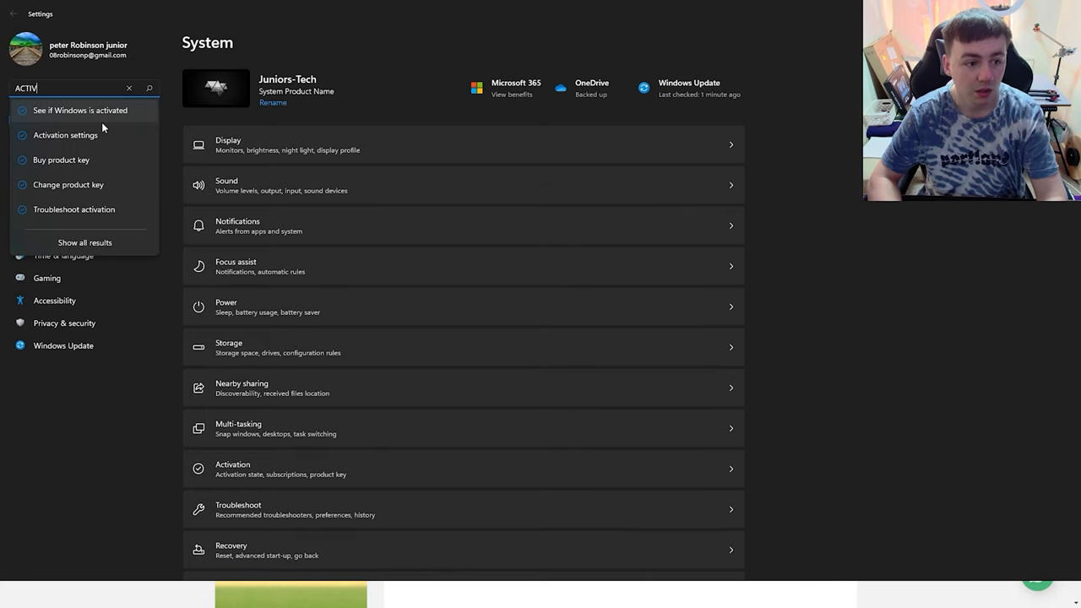
# Step: Go to the Activation page in Windows Settings
pyautogui.click(66, 135)
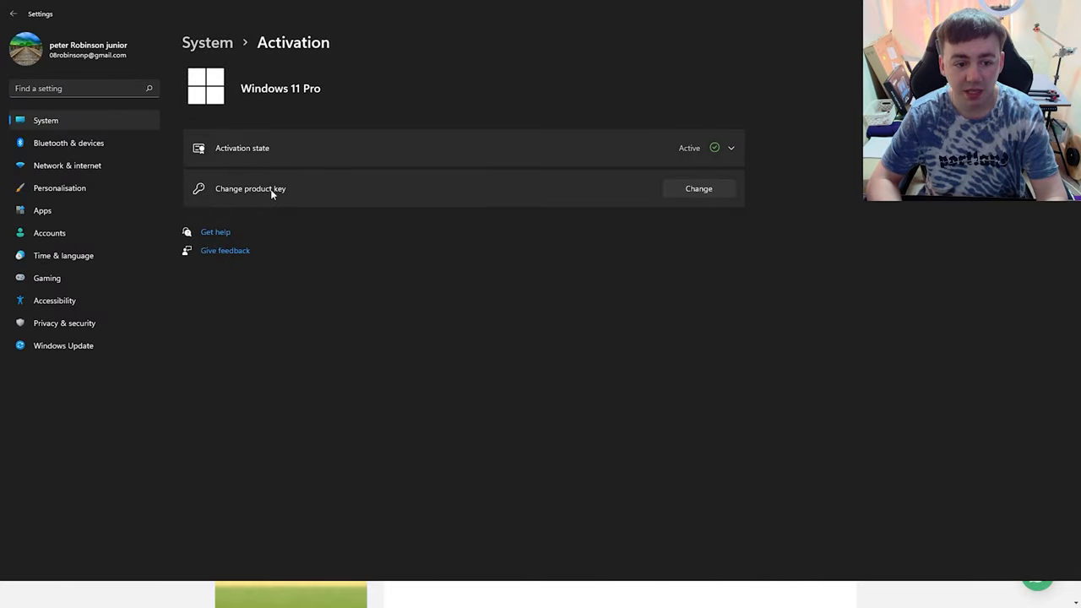
pyautogui.moveTo(699, 189)
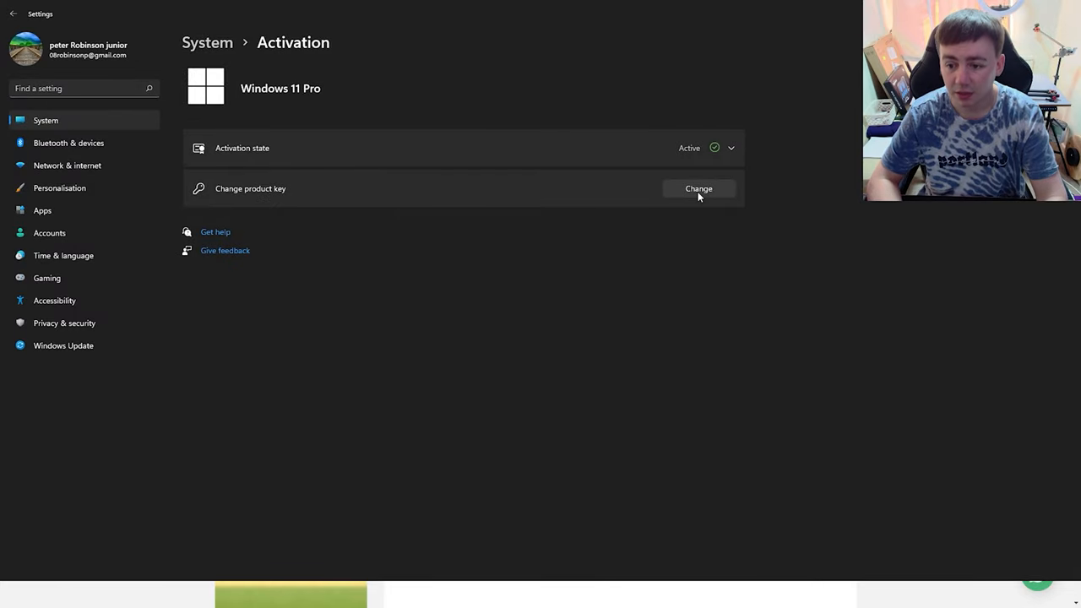
# Step: Enter the purchased key under Change product key and proceed to the Activate Windows confirmation
pyautogui.click(698, 188)
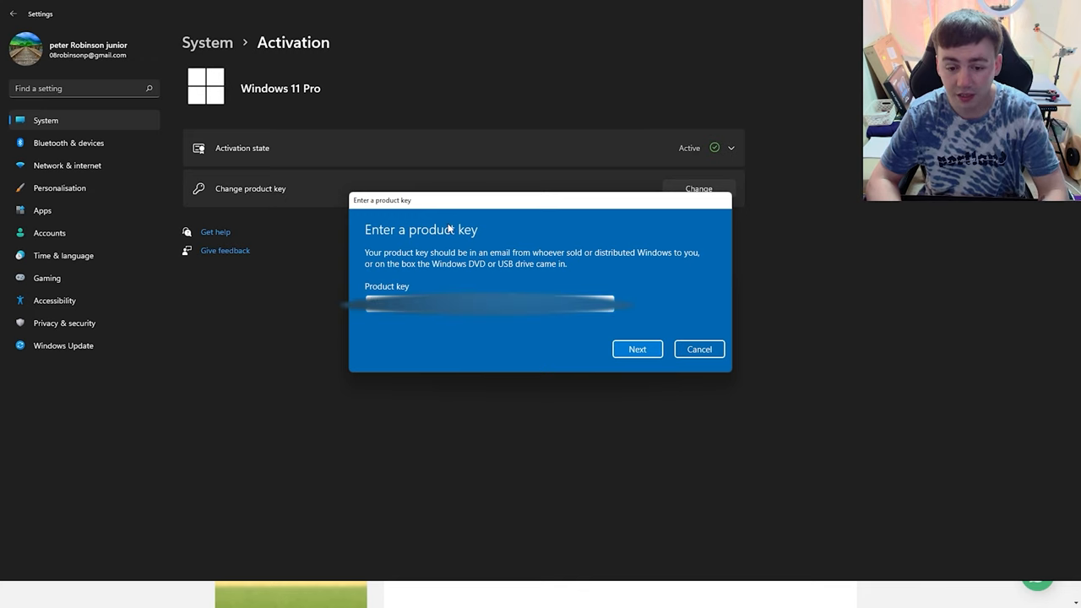
pyautogui.moveTo(503, 321)
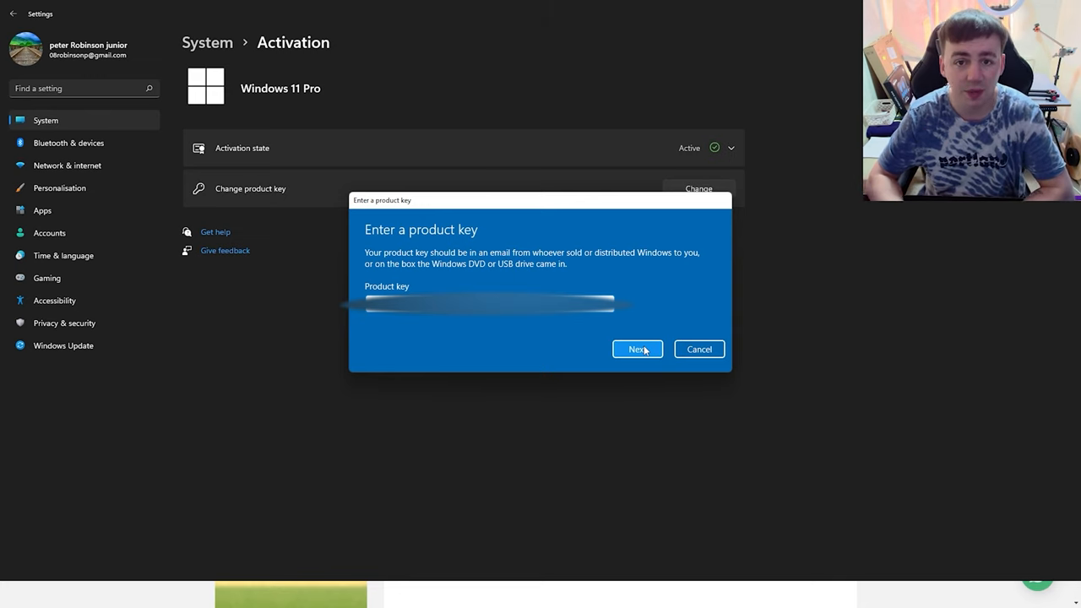
pyautogui.click(637, 349)
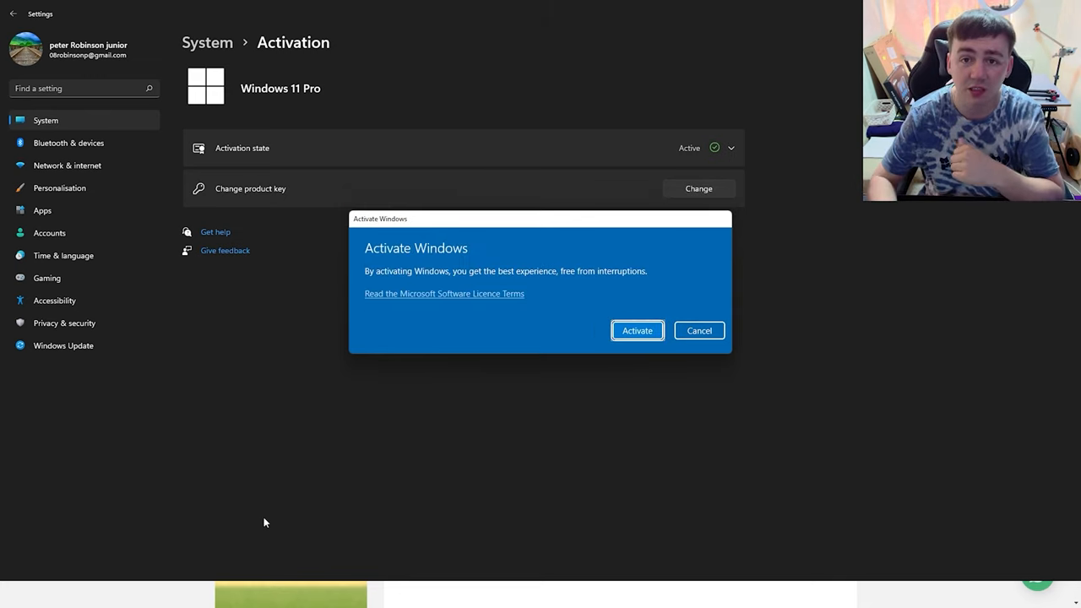
pyautogui.moveTo(407, 324)
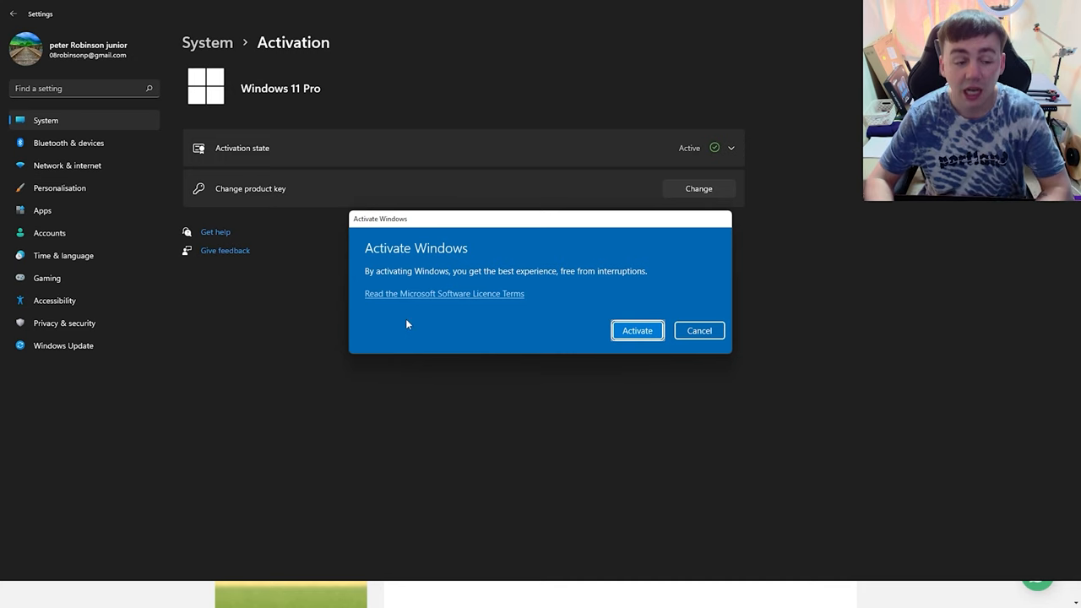